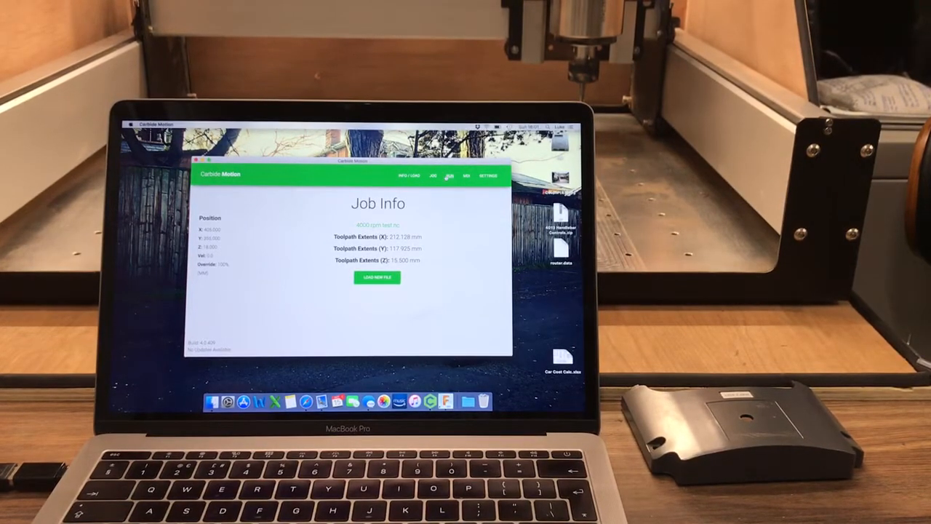
Step: Show the Run screen for the loaded 4000 rpm test job
click(450, 174)
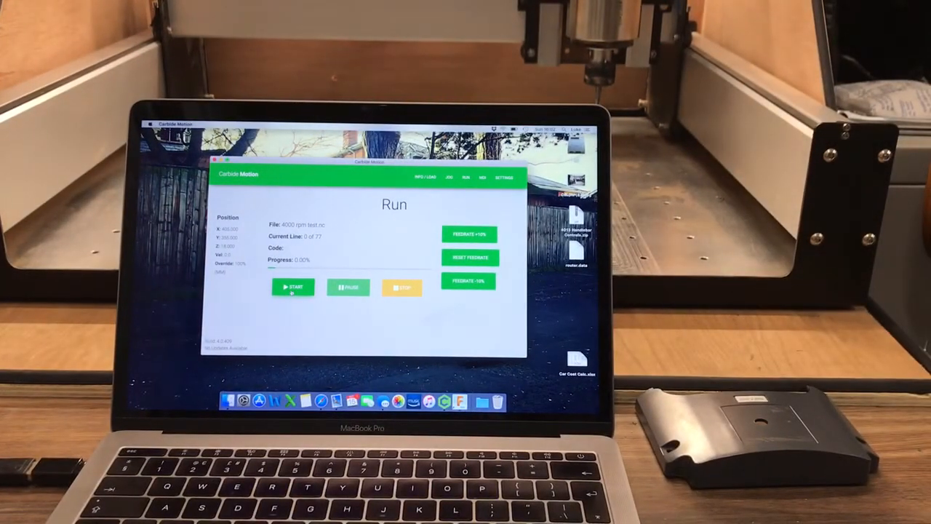
Step: Start the 4000 rpm test job and let it run to the tool change prompt
click(294, 287)
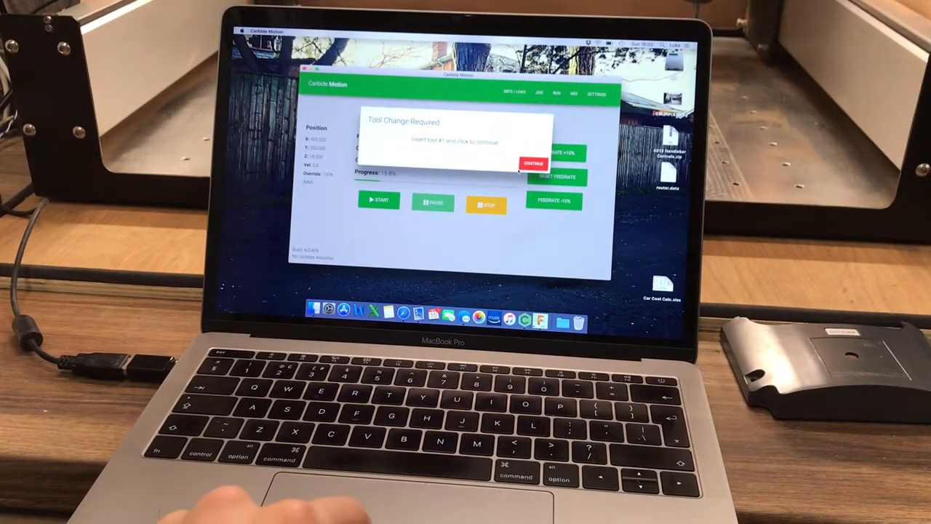
Step: Continue the 4000 rpm job past the Tool Change Required dialog
click(532, 163)
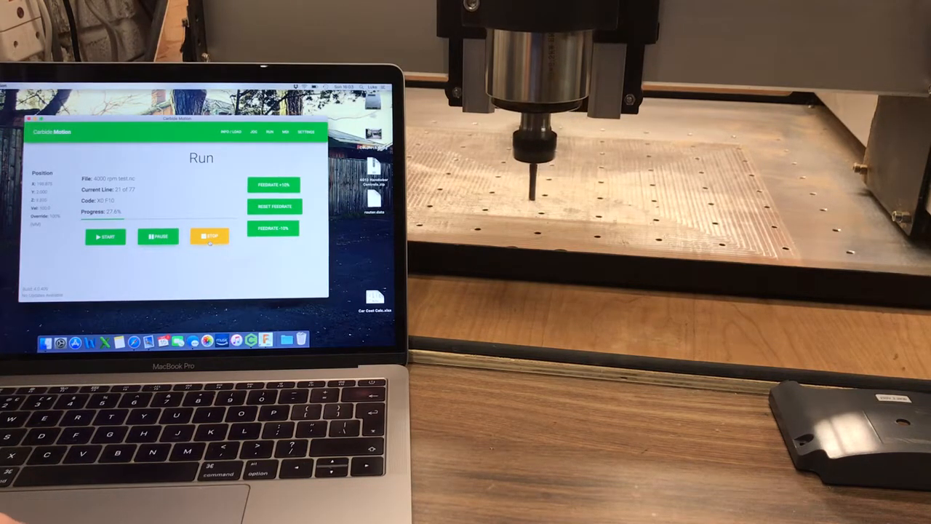
Step: Stop the 4000 rpm test run and return to Job Info
click(210, 236)
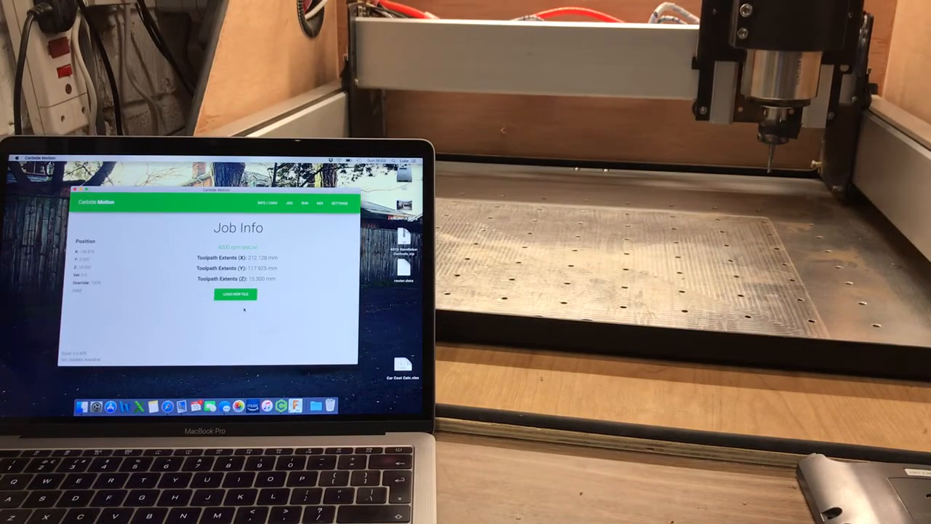
Step: Load '12k test.nc' from the NC Design Files folder as the new job
click(236, 294)
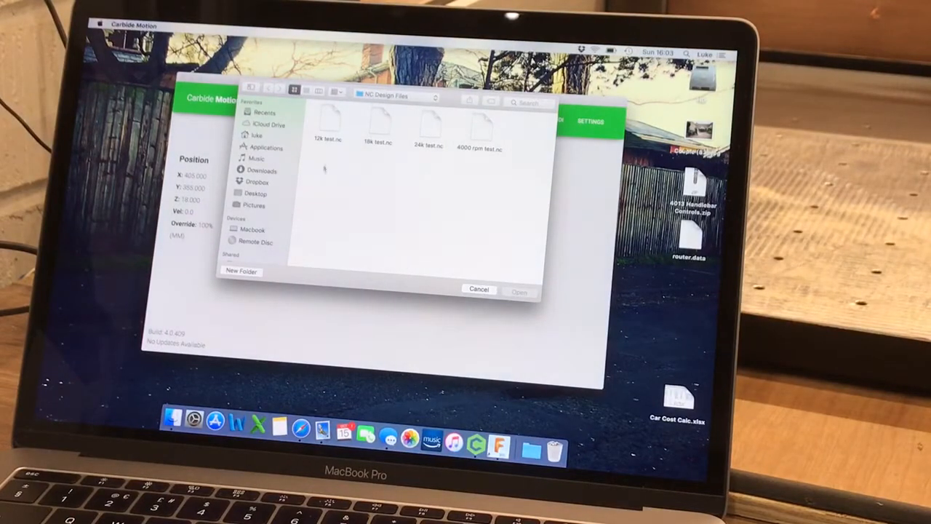
mouse_move(327, 152)
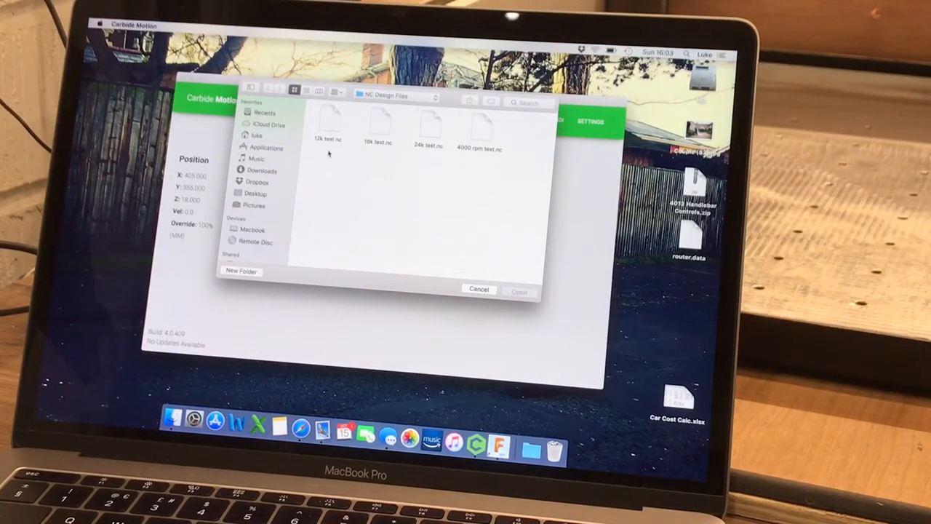
mouse_move(338, 124)
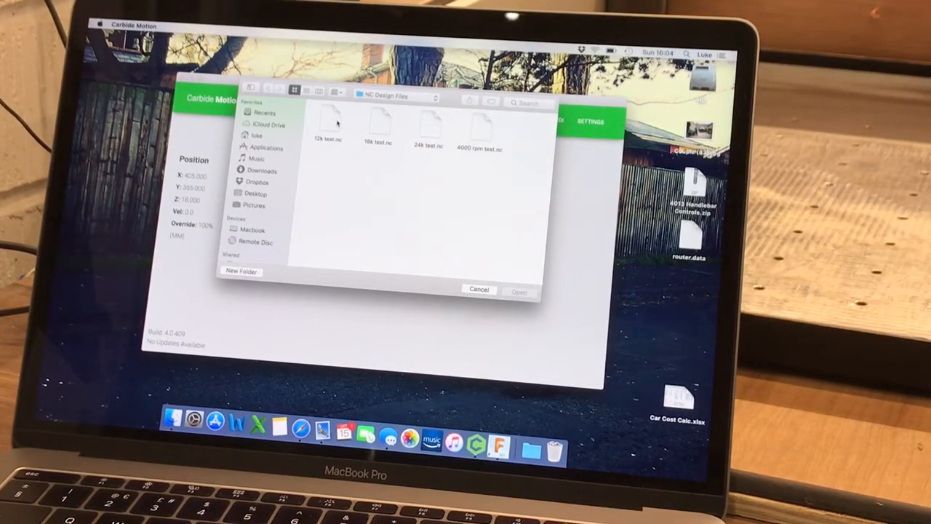
click(329, 122)
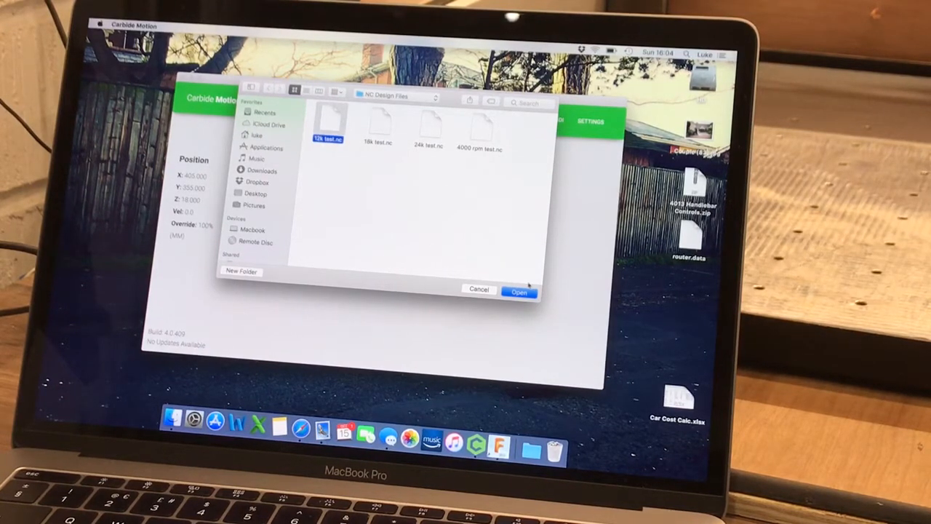
click(518, 291)
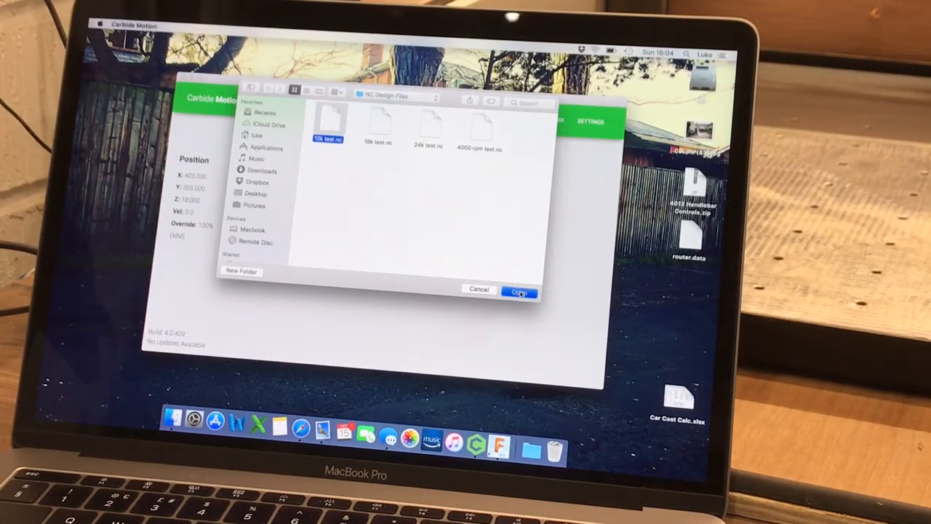
click(520, 289)
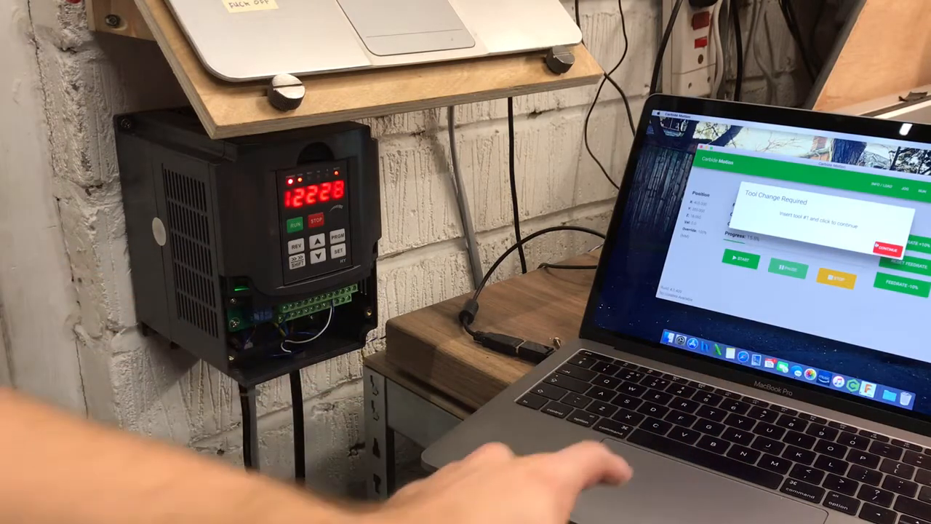
Step: Continue the 12k test job past the tool change so the spindle runs near 12000 rpm
click(886, 246)
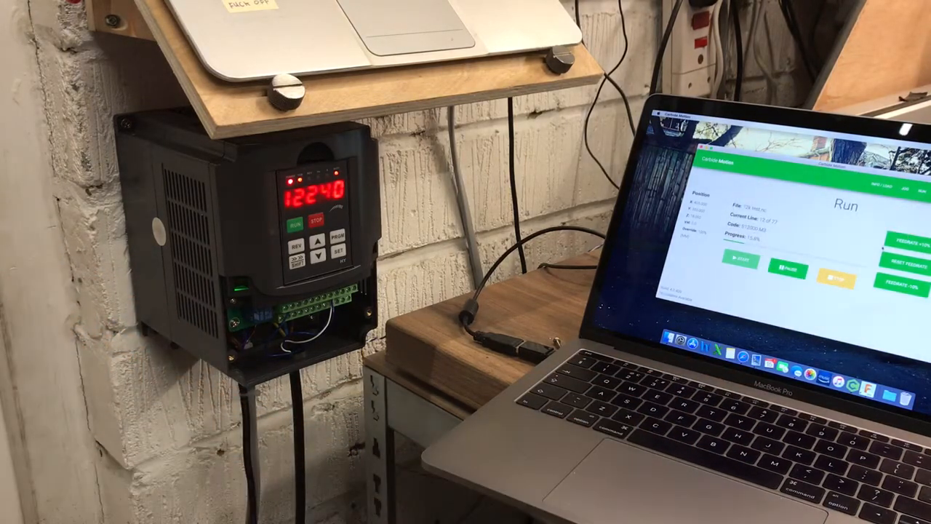